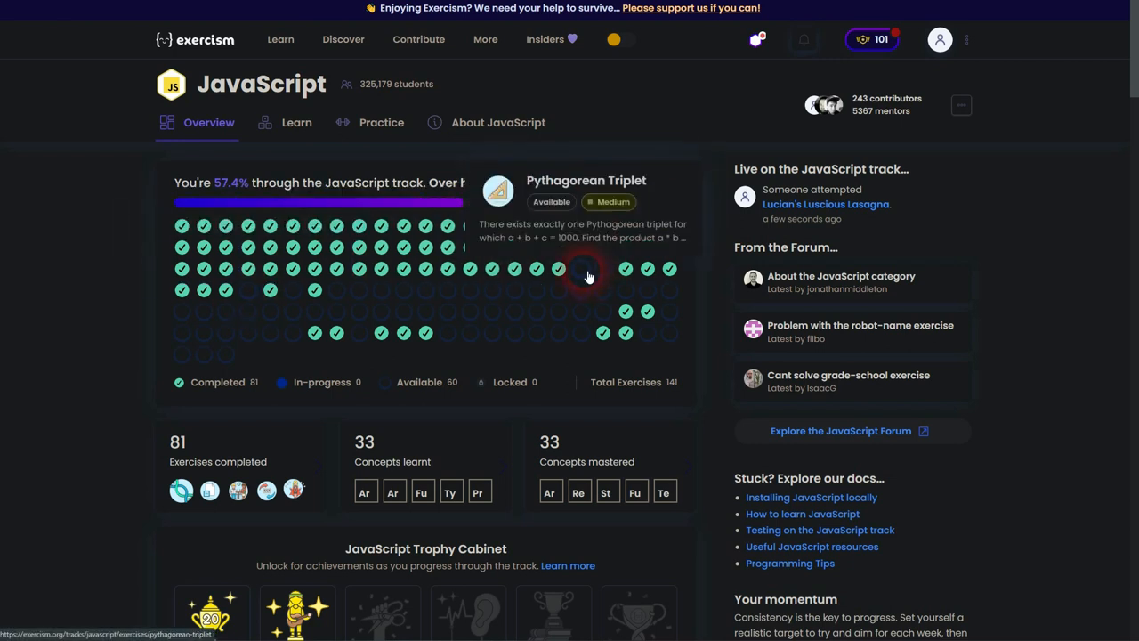
Go to the Pythagorean Triplet exercise from the JavaScript track map
{"action": "left_click", "coordinate": [587, 274]}
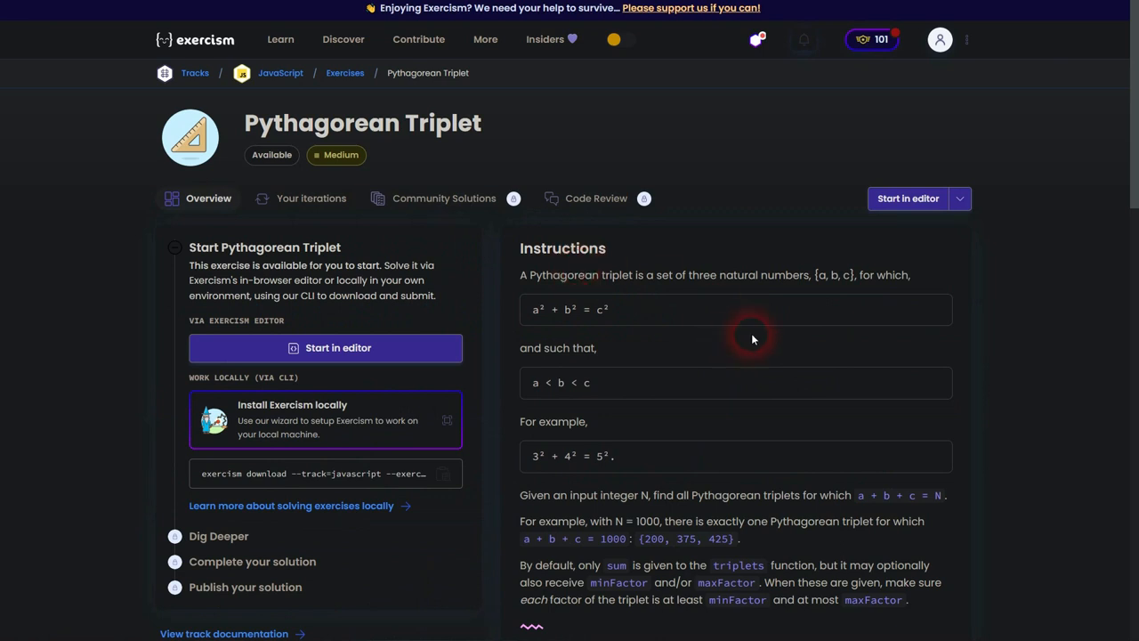
{"action": "double_click", "coordinate": [566, 310]}
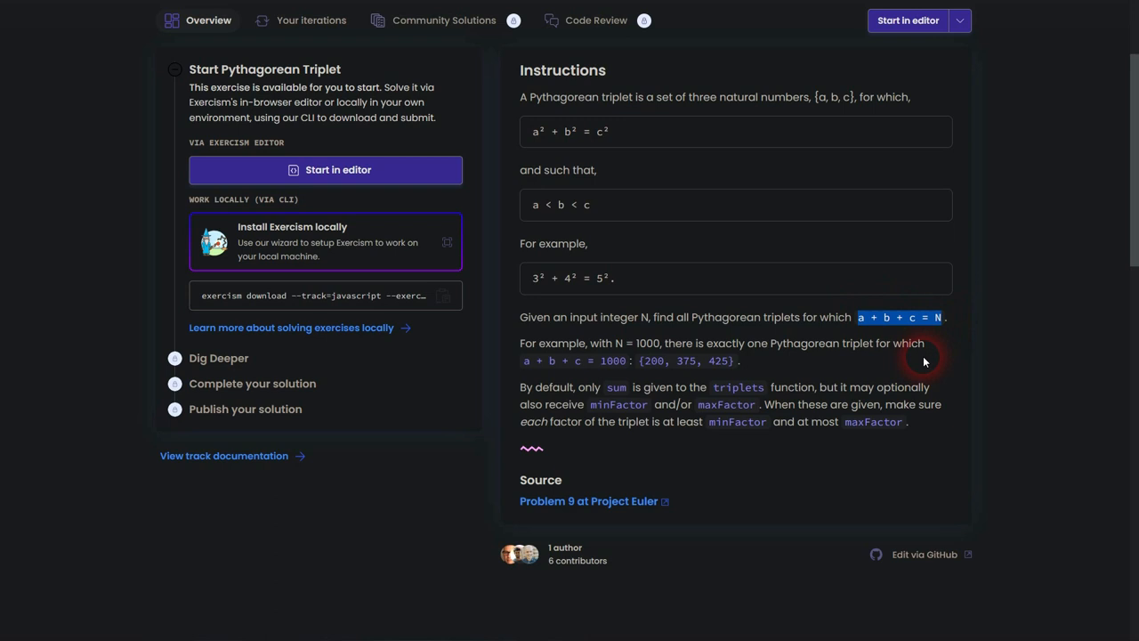
{"action": "mouse_move", "coordinate": [699, 360]}
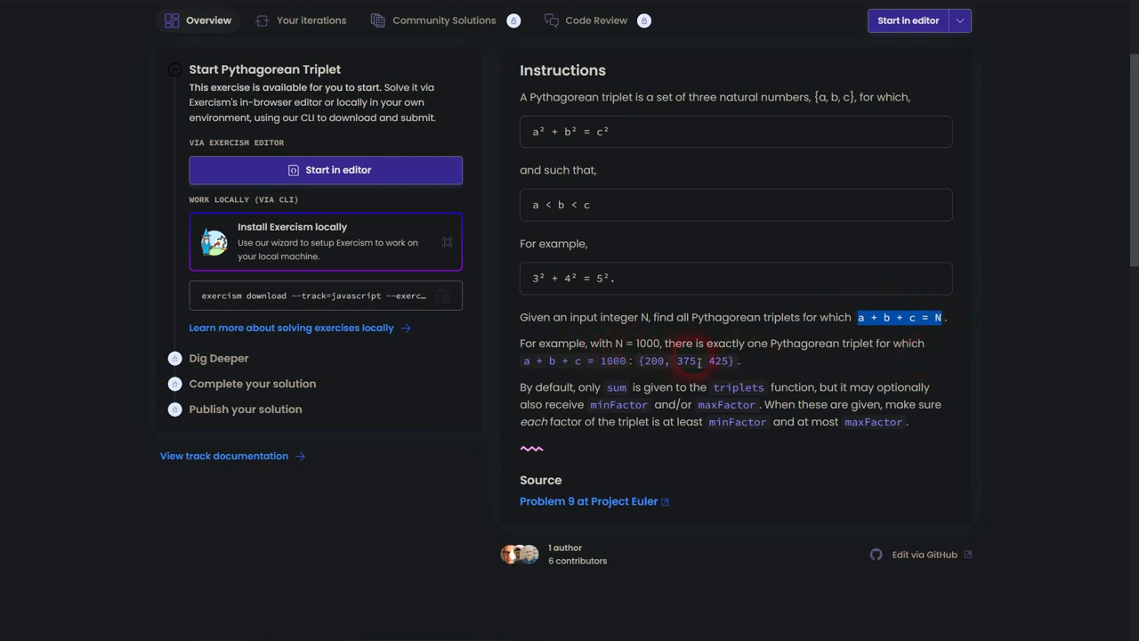
{"action": "mouse_move", "coordinate": [911, 348]}
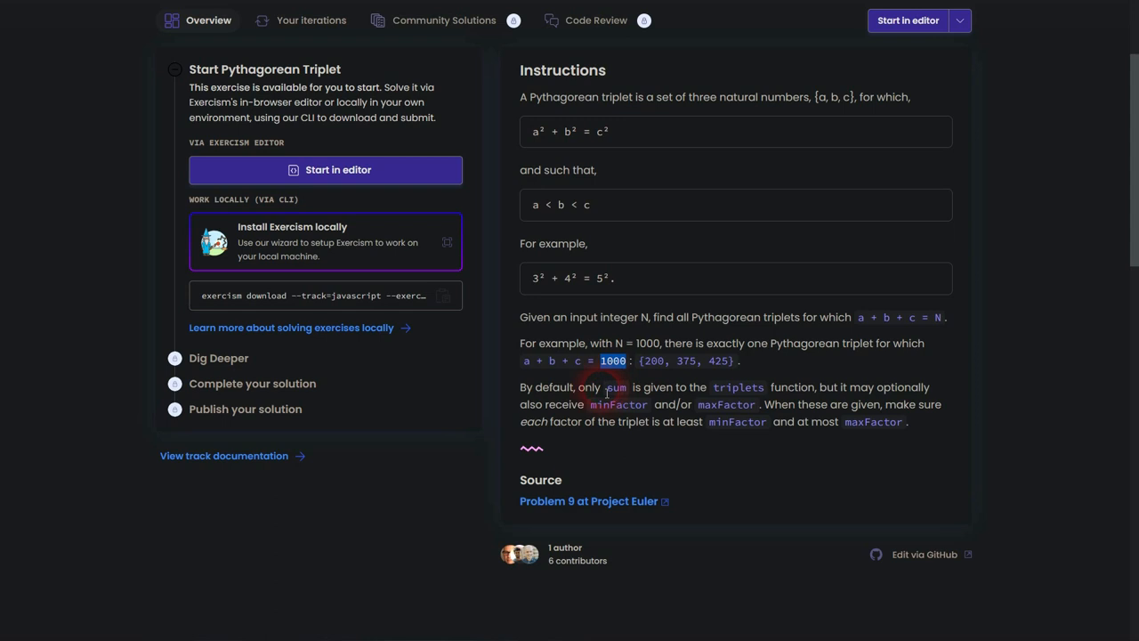
{"action": "double_click", "coordinate": [616, 386]}
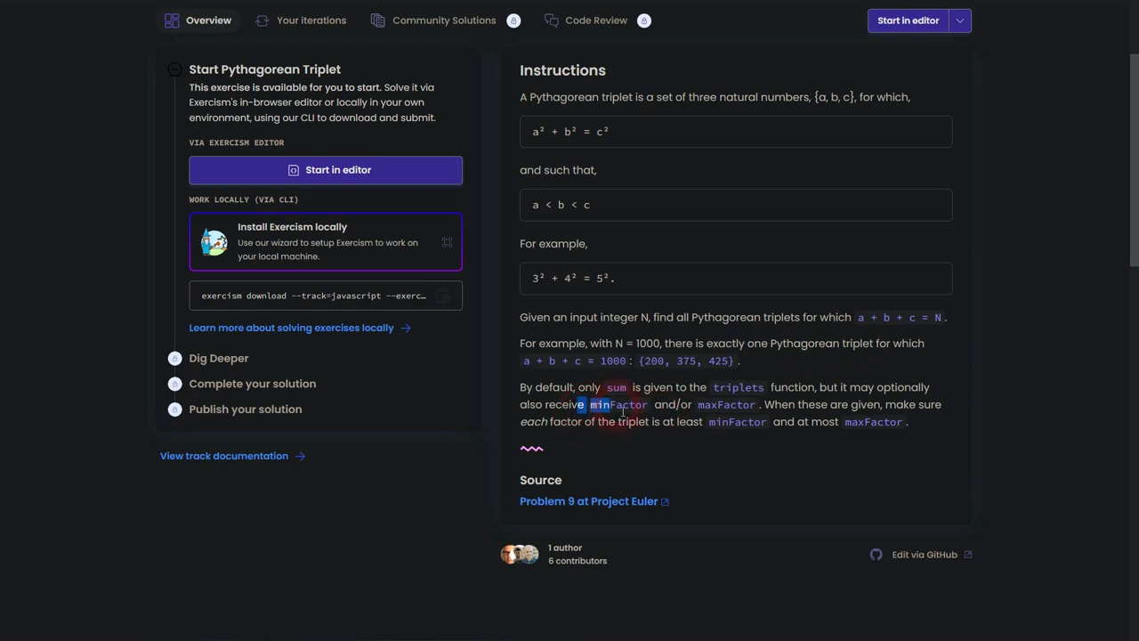
{"action": "left_click_drag", "start_coordinate": [591, 404], "coordinate": [756, 404]}
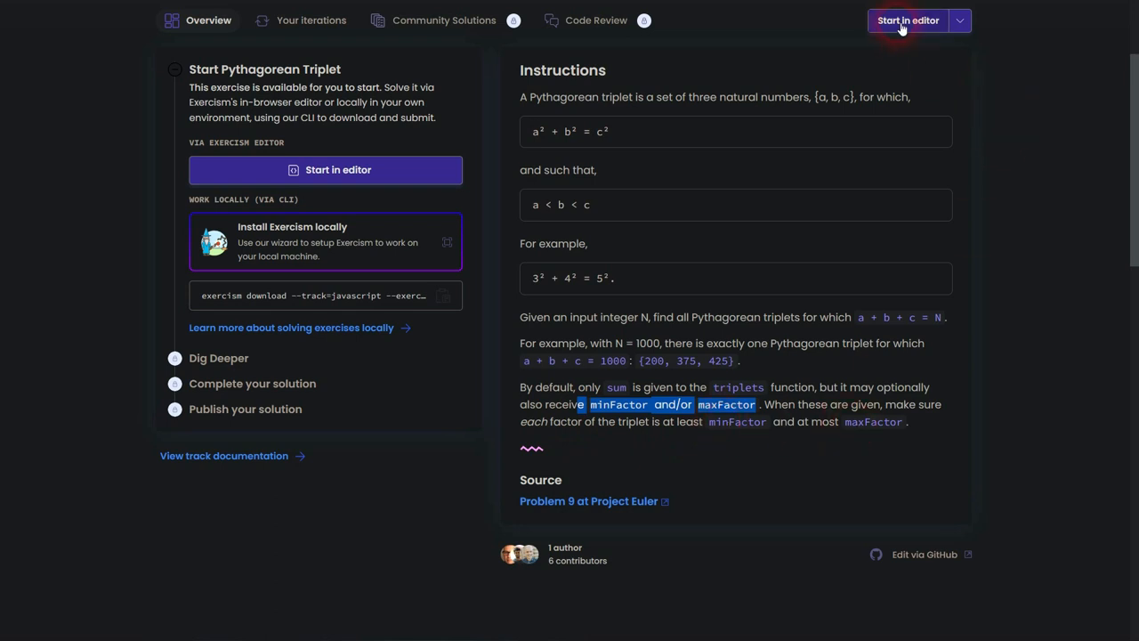
Launch the online editor for Pythagorean Triplet with the triplets solution loaded
{"action": "left_click", "coordinate": [907, 20]}
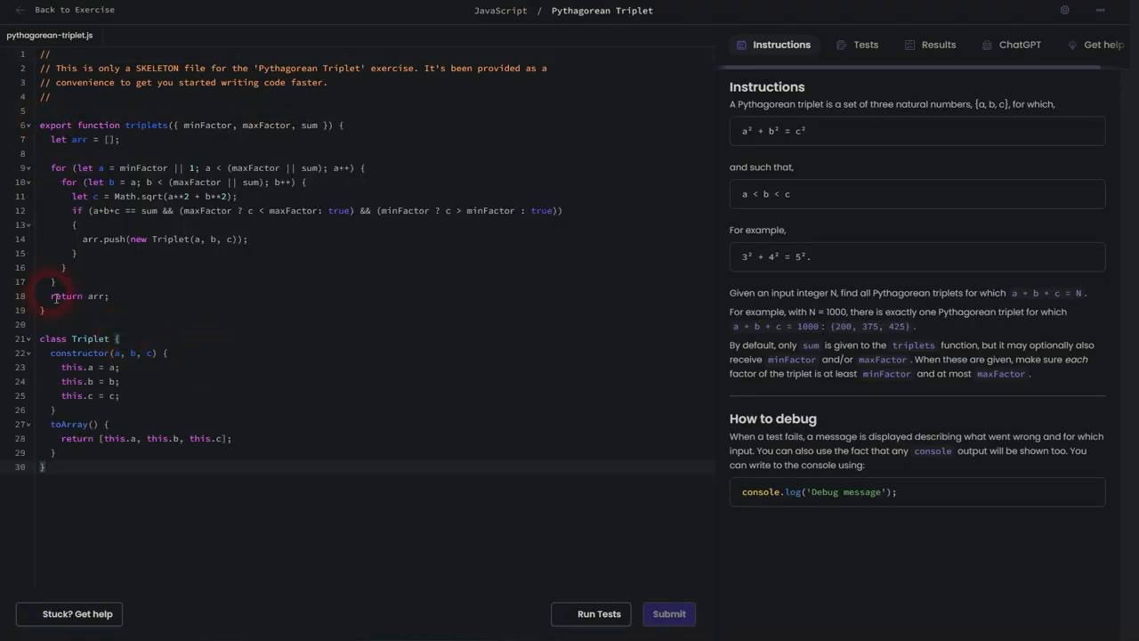
Run the tests on the triplets solution and see all 9 pass
{"action": "left_click", "coordinate": [598, 613]}
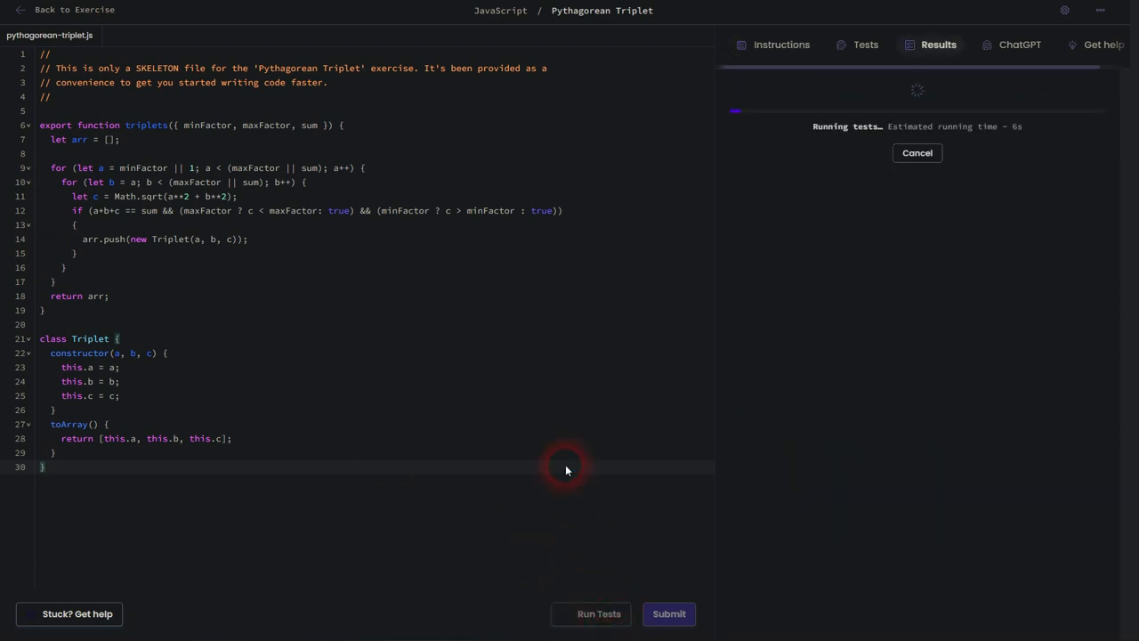
{"action": "mouse_move", "coordinate": [657, 384]}
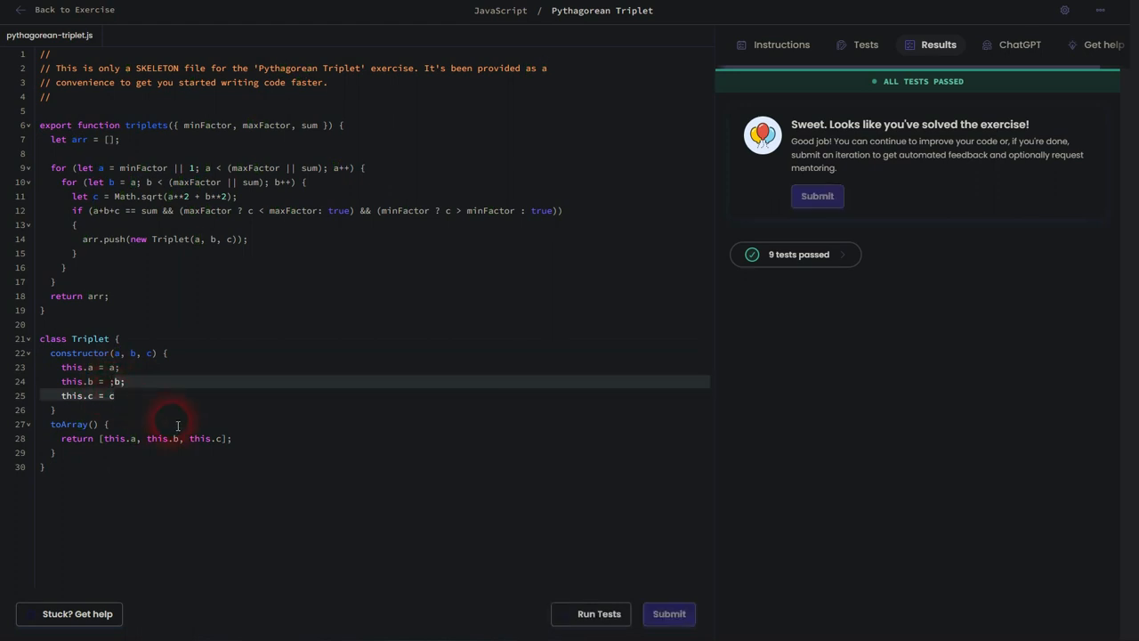
{"action": "mouse_move", "coordinate": [153, 427]}
{"action": "type", "text": ";"}
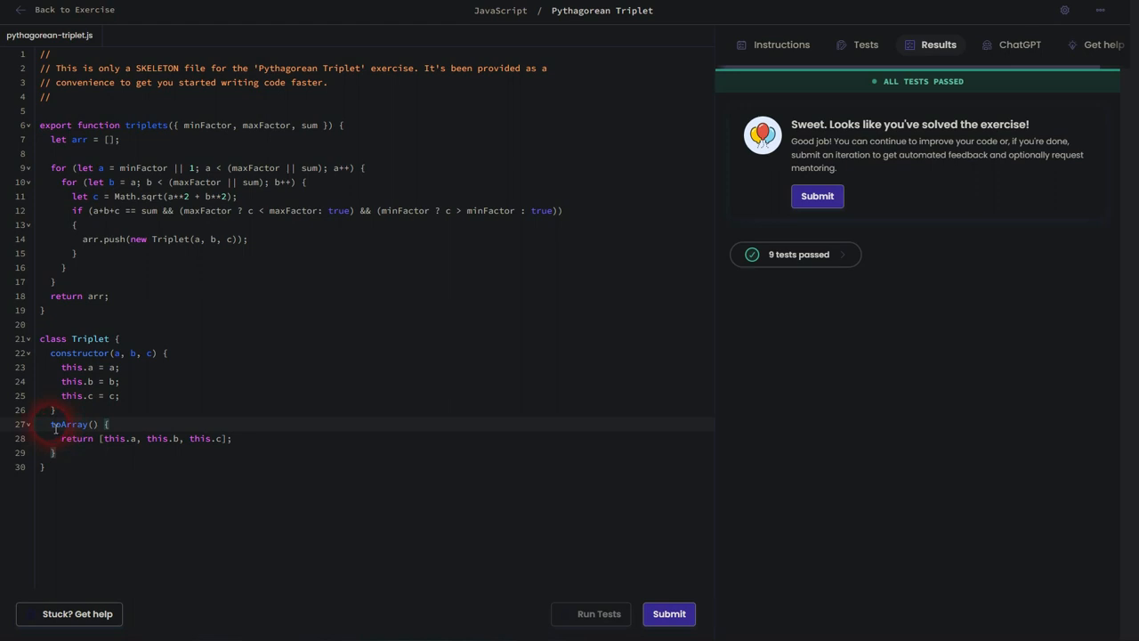
{"action": "left_click", "coordinate": [295, 438]}
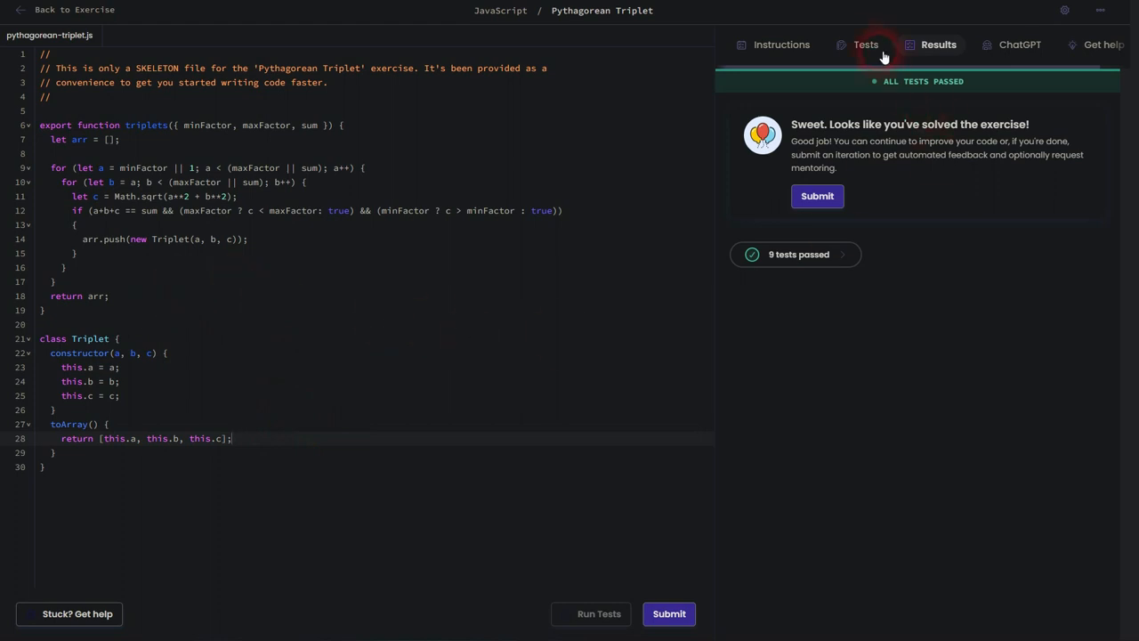
Review the test cases for sums 12, 108 and 1000 against the solution code
{"action": "left_click", "coordinate": [865, 44]}
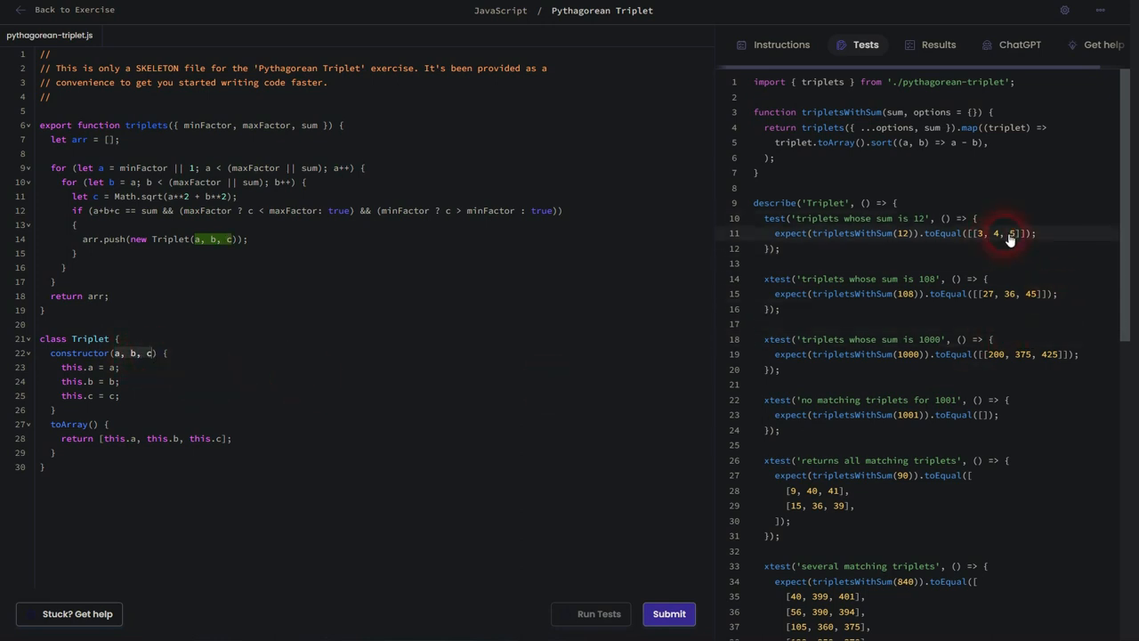
{"action": "double_click", "coordinate": [904, 293]}
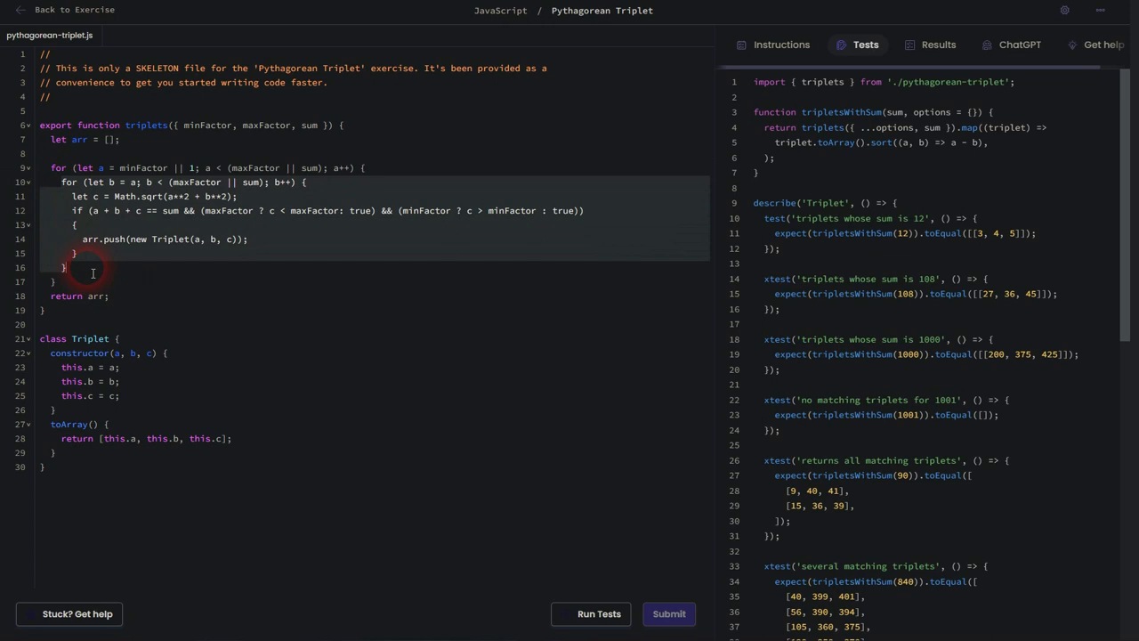
{"action": "left_click", "coordinate": [117, 167]}
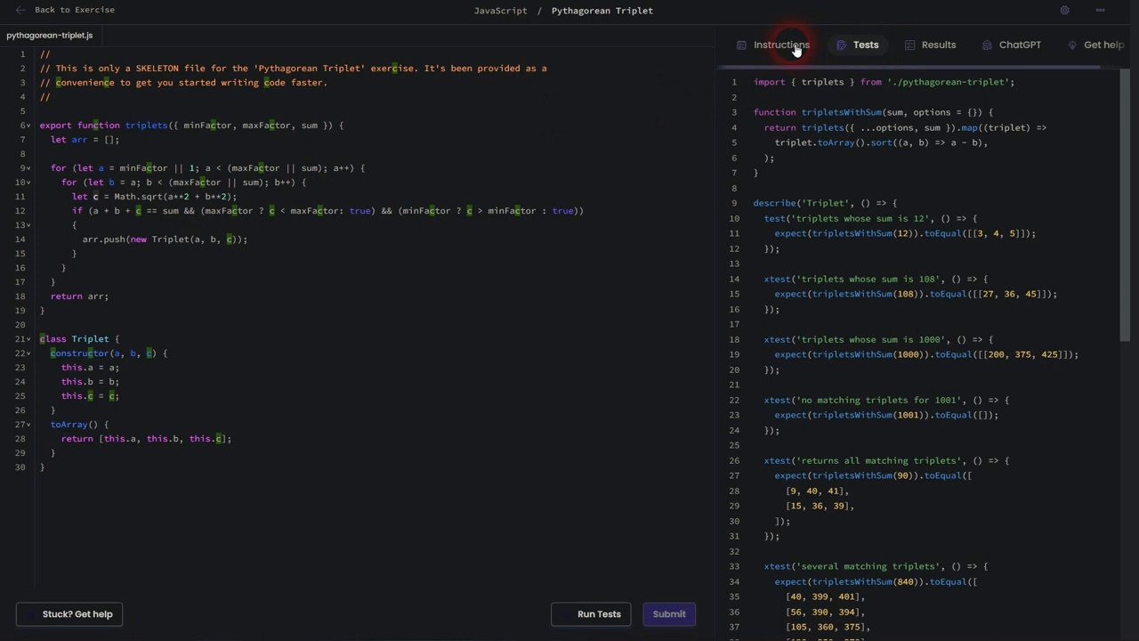
Return to the instructions and start a fresh test run on the unchanged solution
{"action": "left_click", "coordinate": [779, 44]}
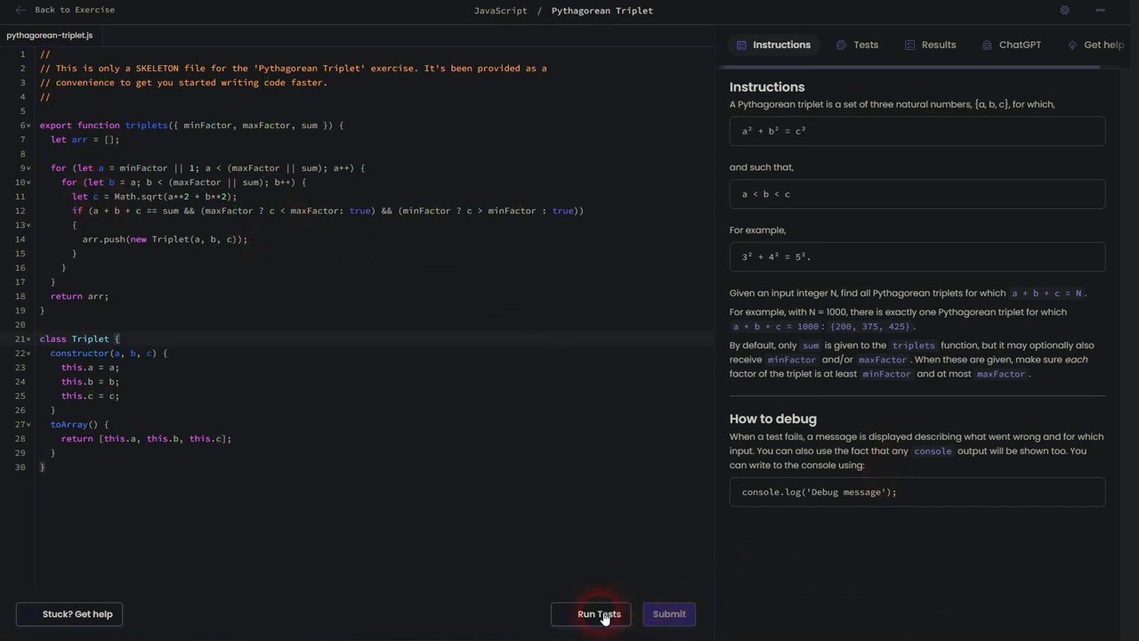
{"action": "left_click", "coordinate": [598, 612]}
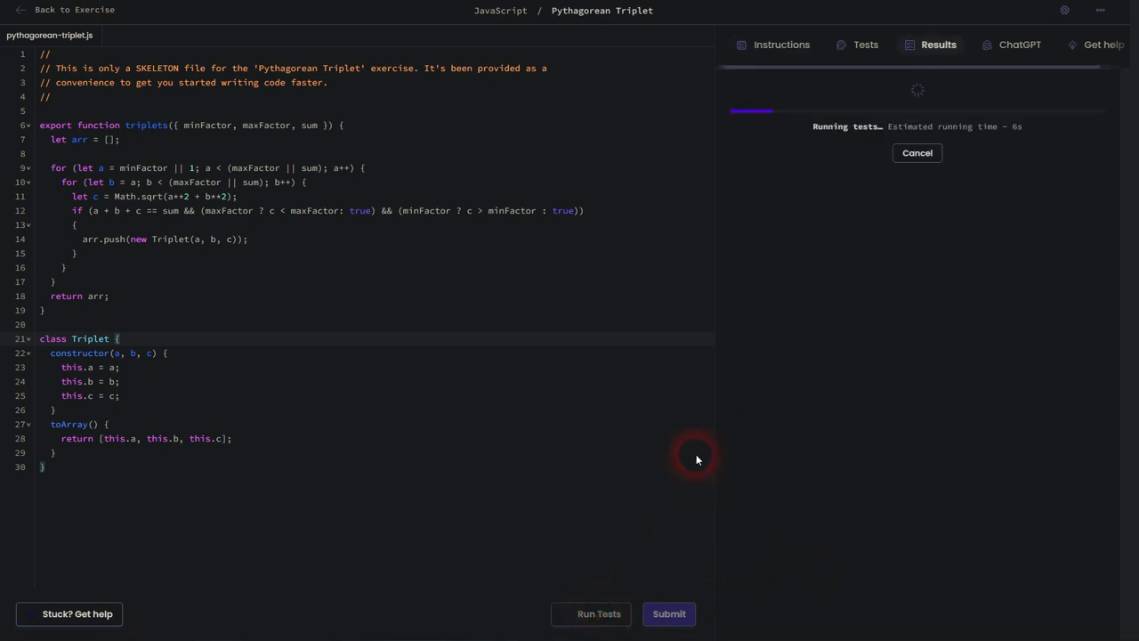